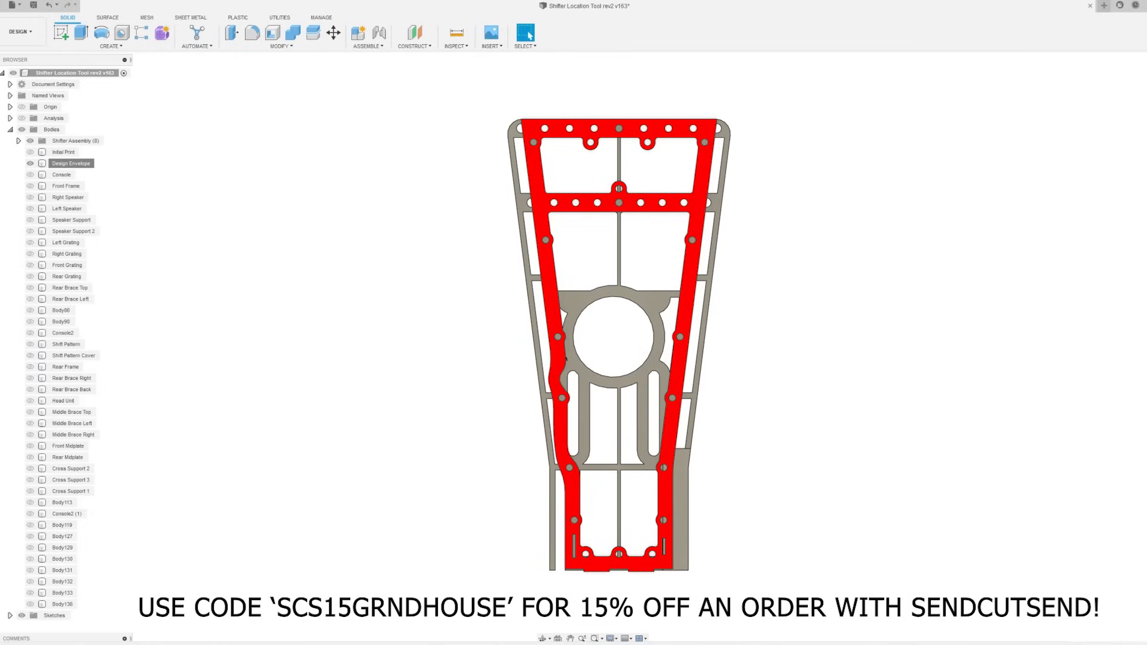
Roll back to the envelope block, review its profile sketch, then edit the base sketch
click(617, 307)
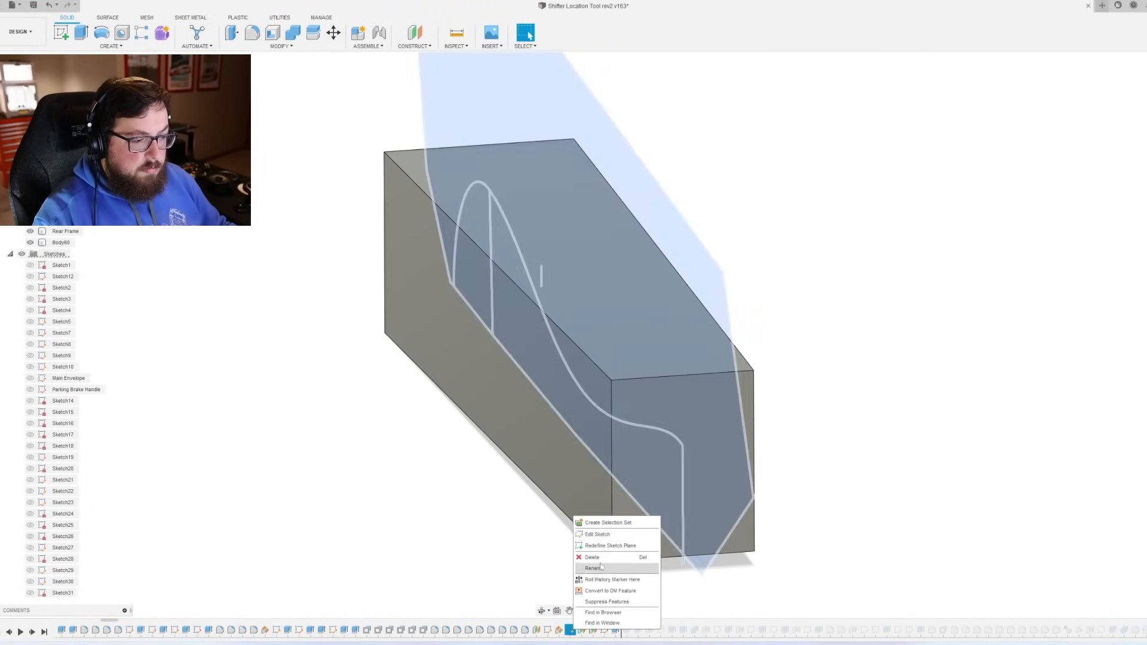
click(597, 534)
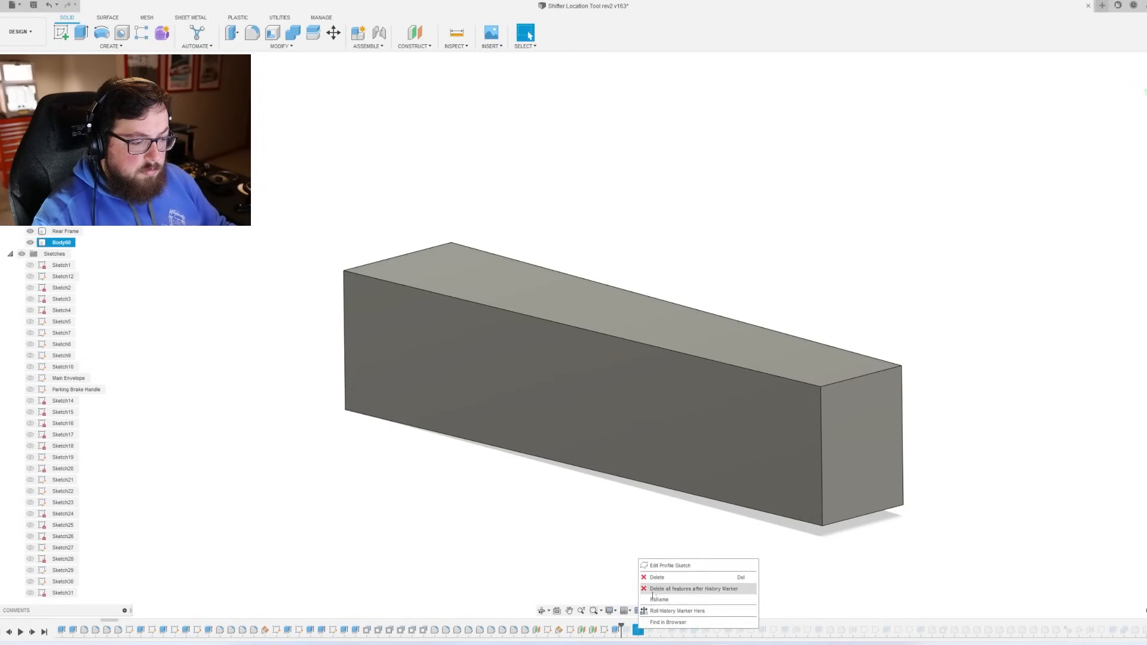
click(670, 564)
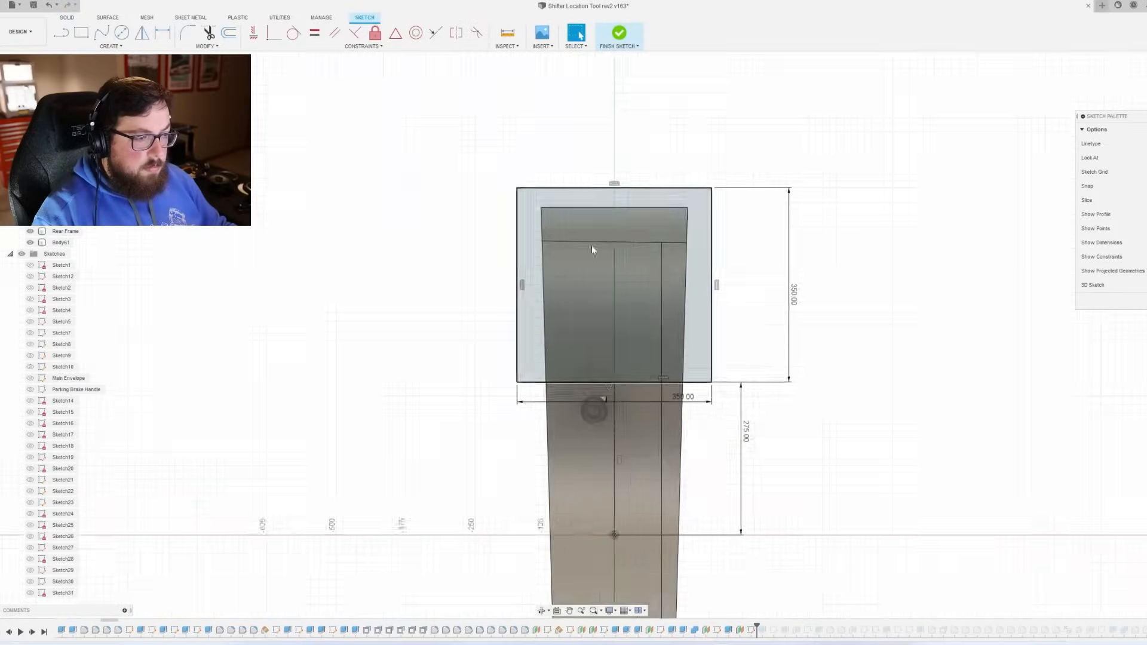
click(618, 33)
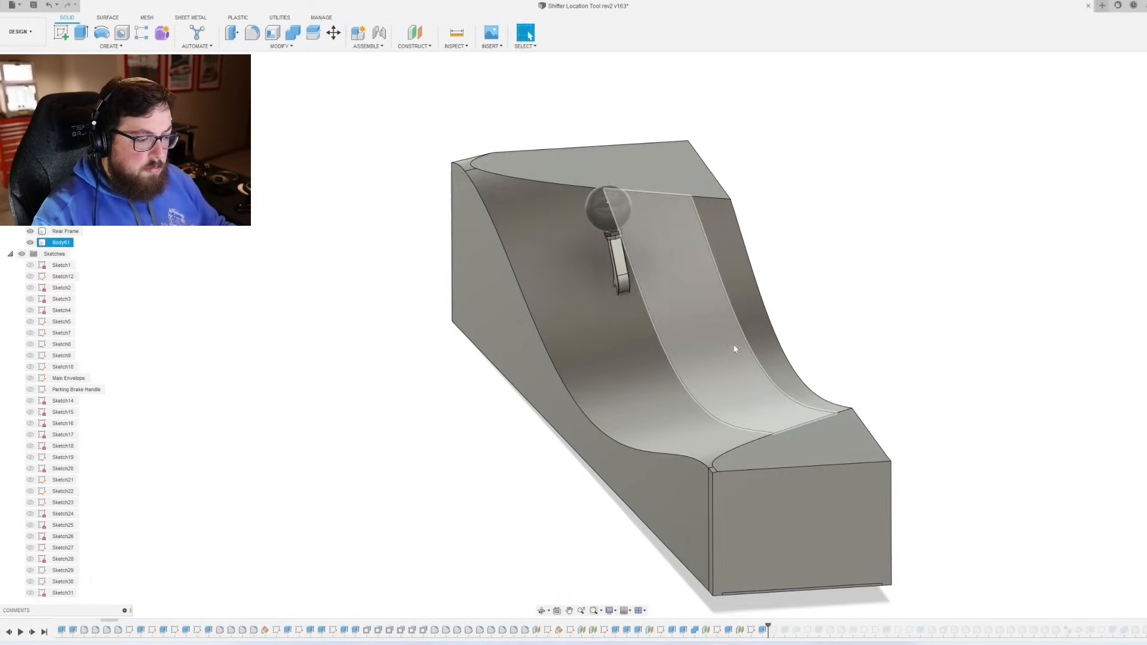
right_click(766, 629)
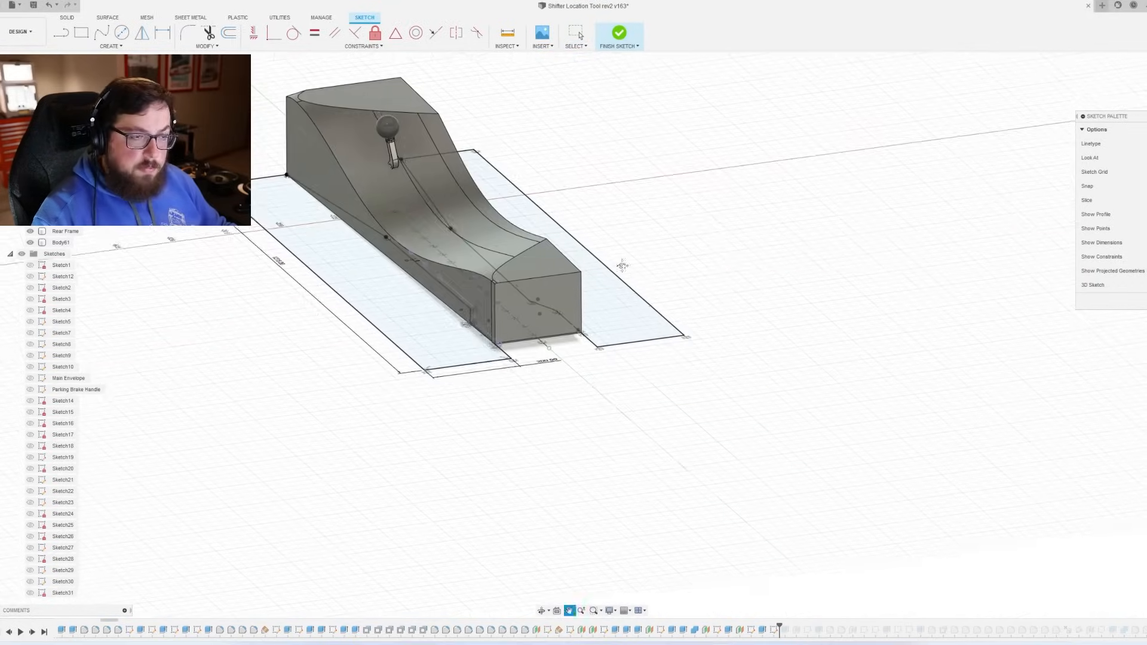
click(618, 32)
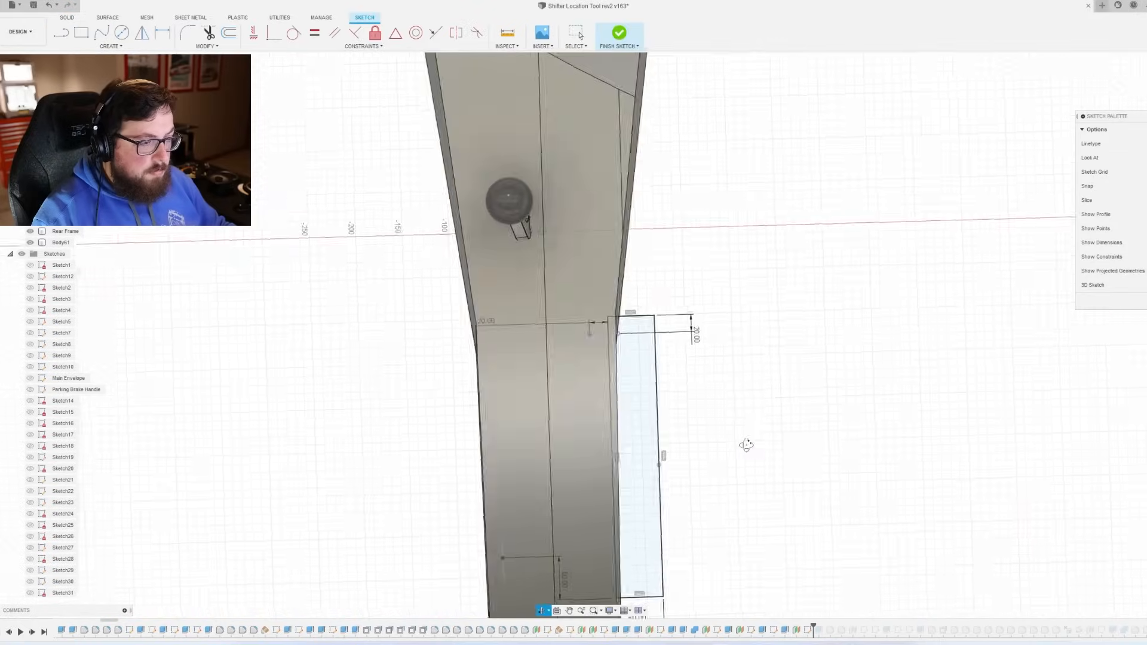
Finish the base sketch and review the side sketch's 260 mm rectangle tilted 20°
click(619, 32)
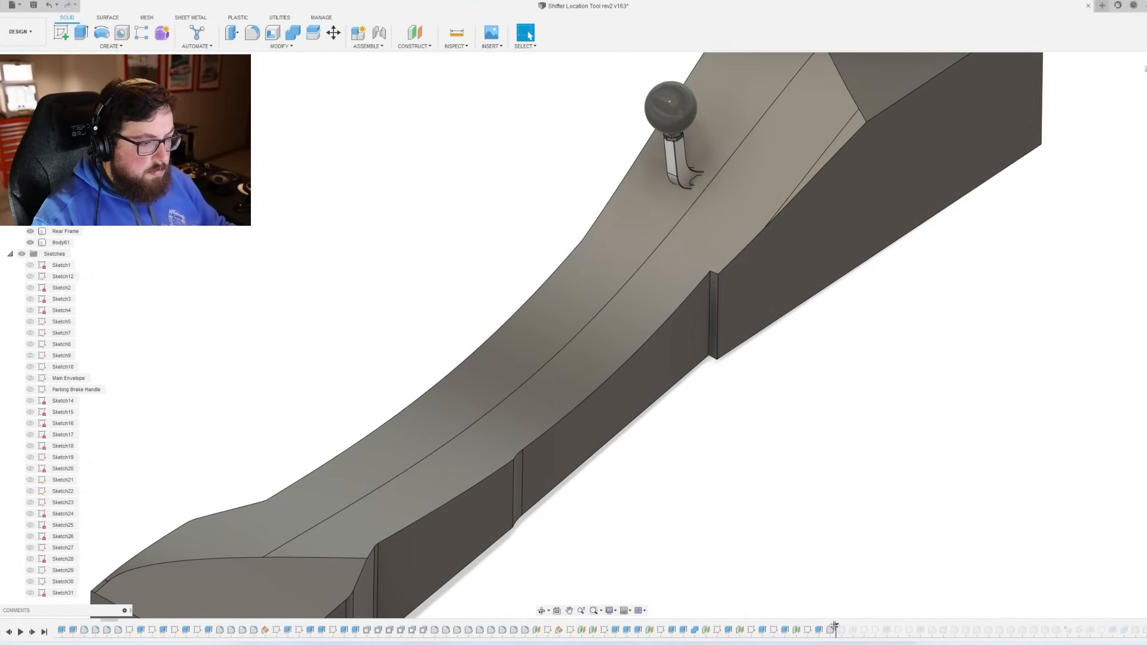
mouse_move(863, 631)
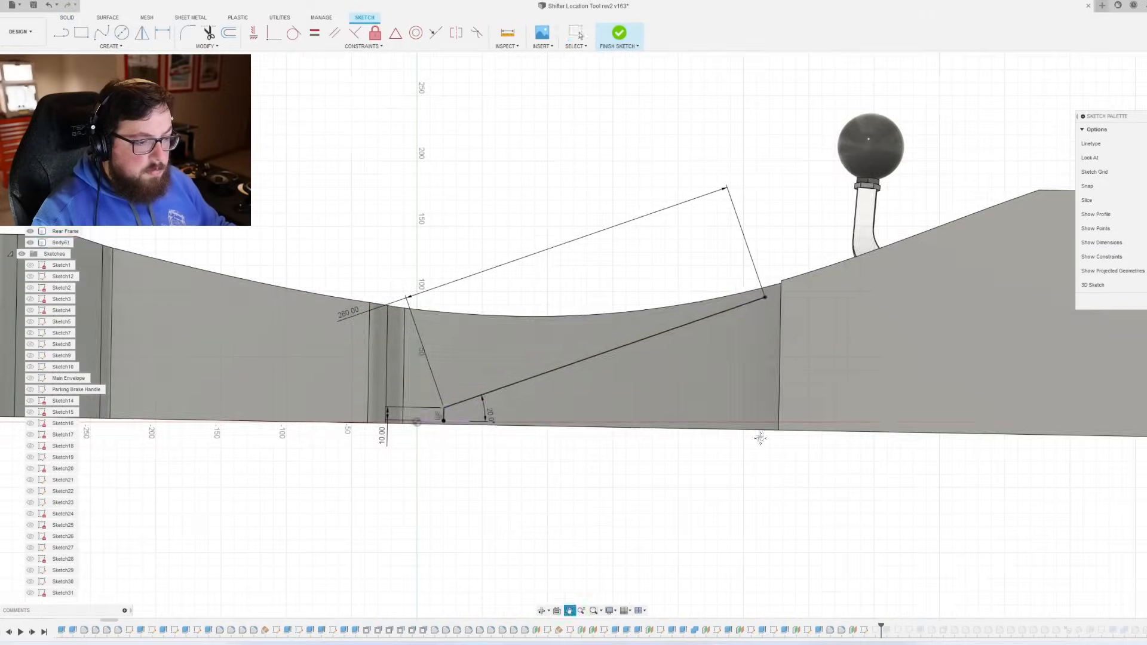
click(619, 32)
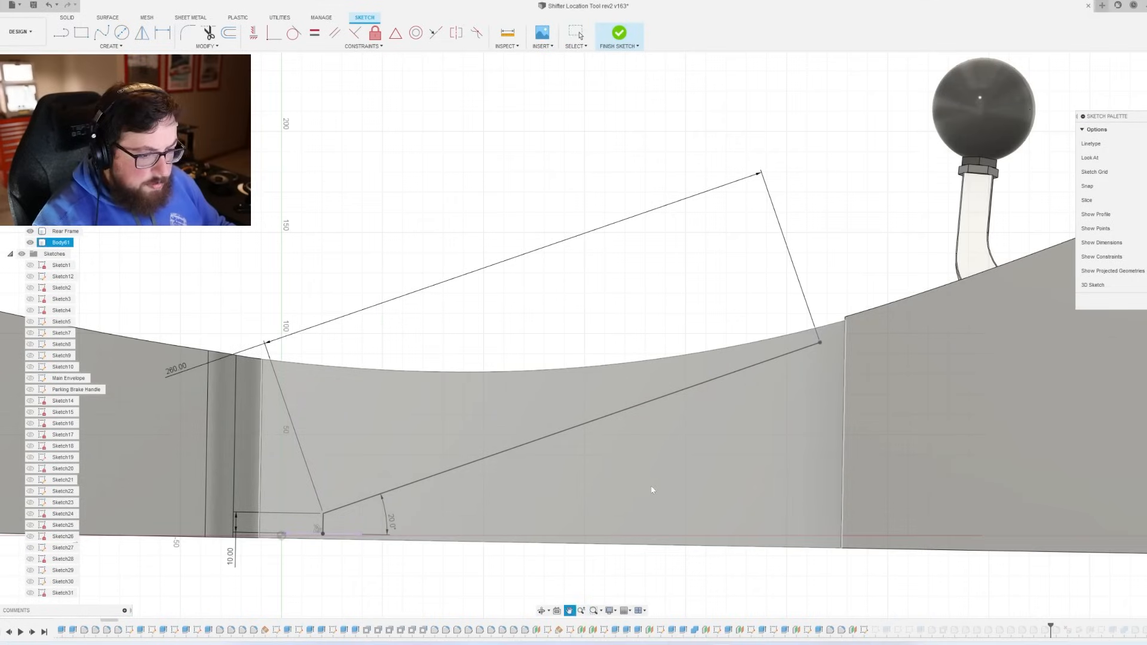
click(619, 33)
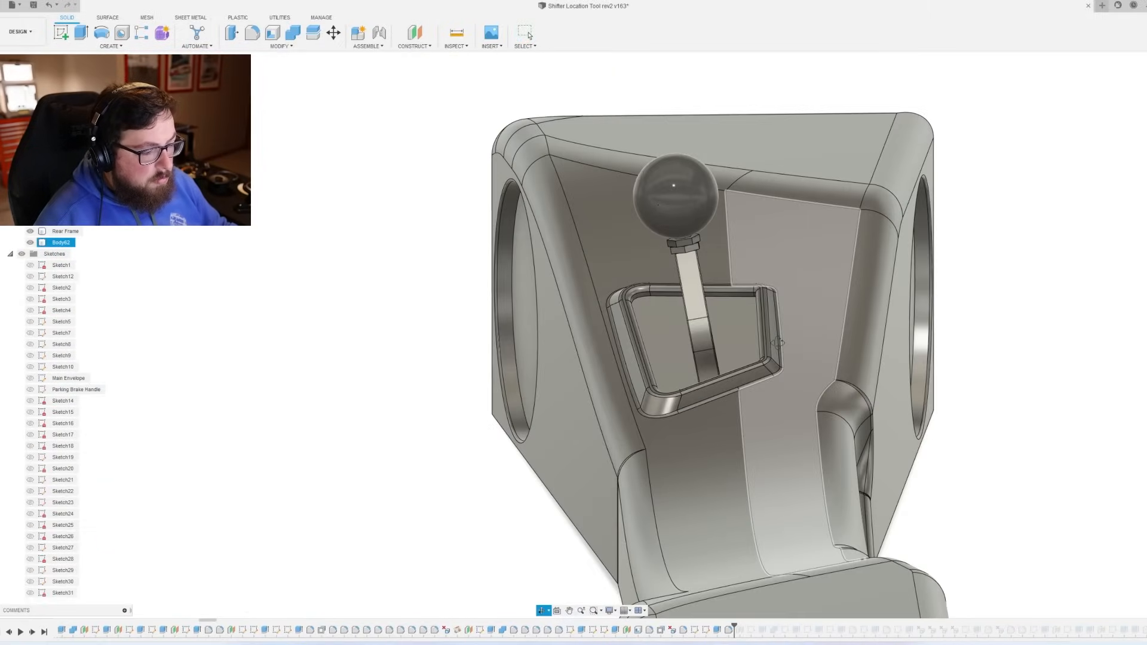
Scroll the timeline past the speaker cut-outs to the front-face speaker circle sketch
scroll(up, 3)
text(Console)
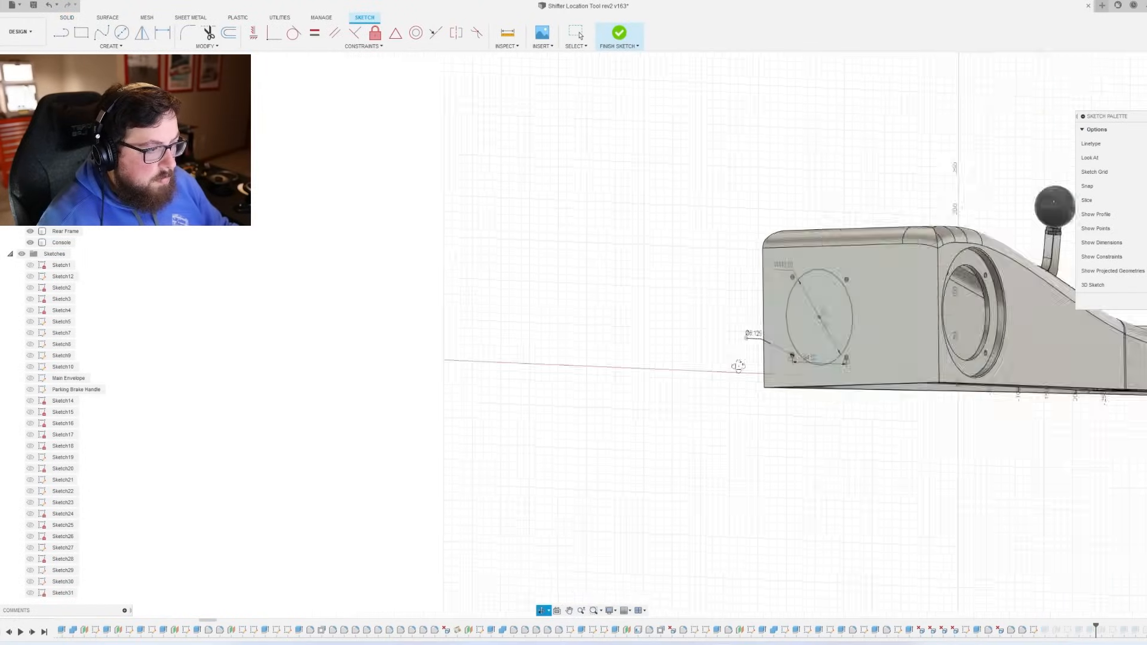
Finish the speaker opening sketch and advance to the Right Speaker, Left Speaker and Speaker Support bodies
click(619, 32)
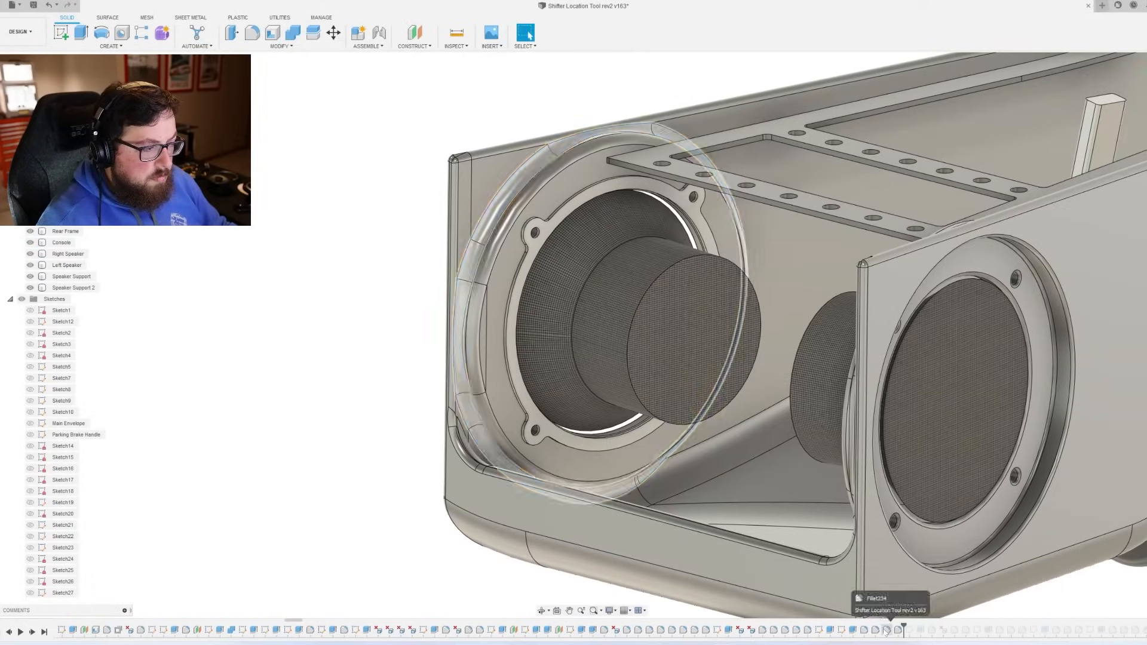
click(62, 242)
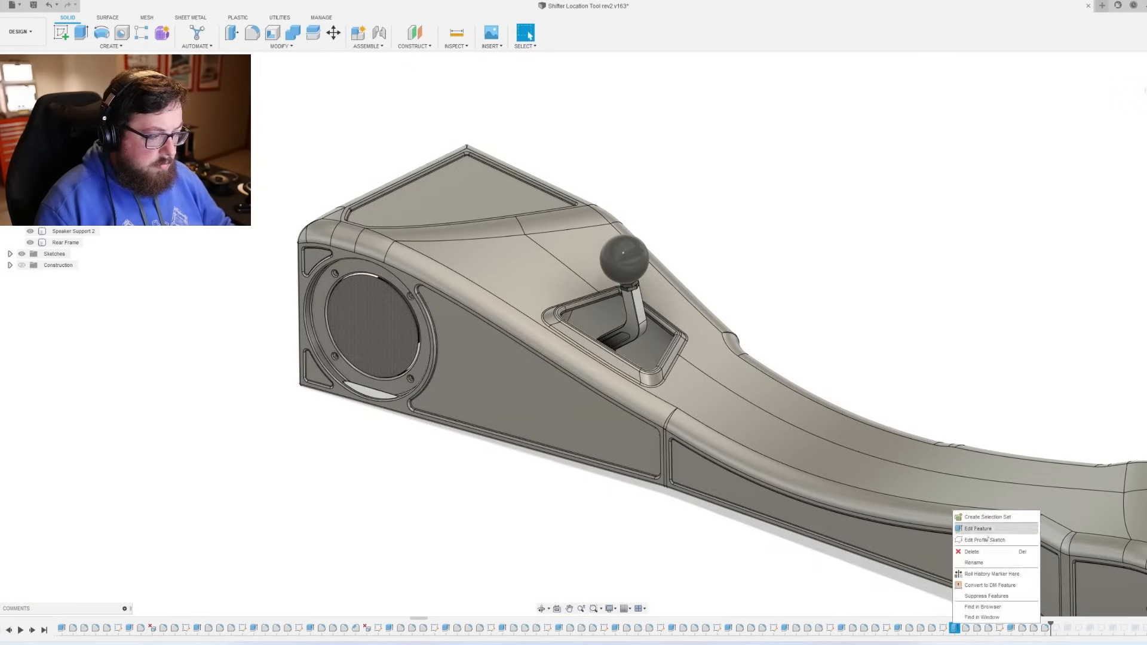
Review and finish the side and front grating outline and hole-pattern sketches
click(978, 529)
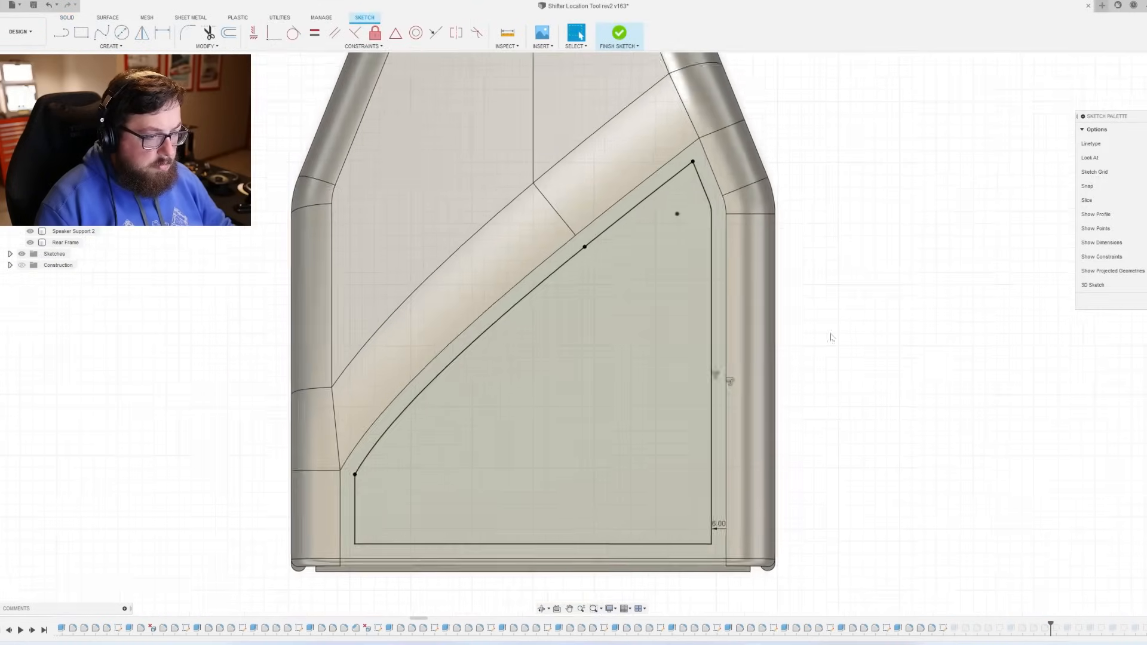
click(618, 33)
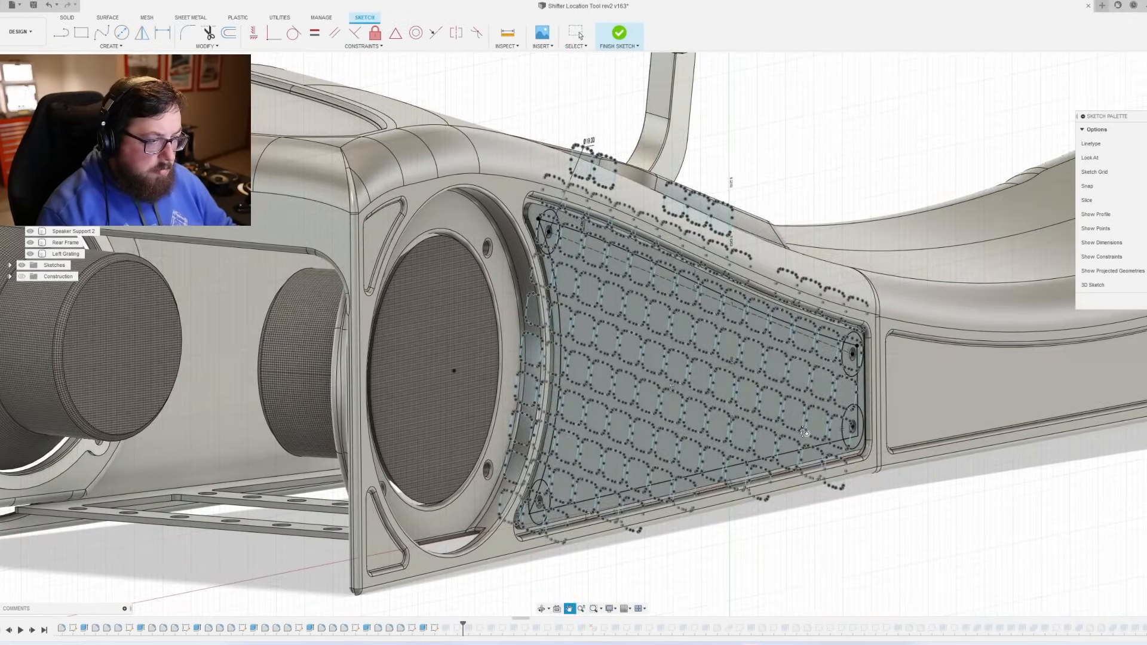
click(619, 34)
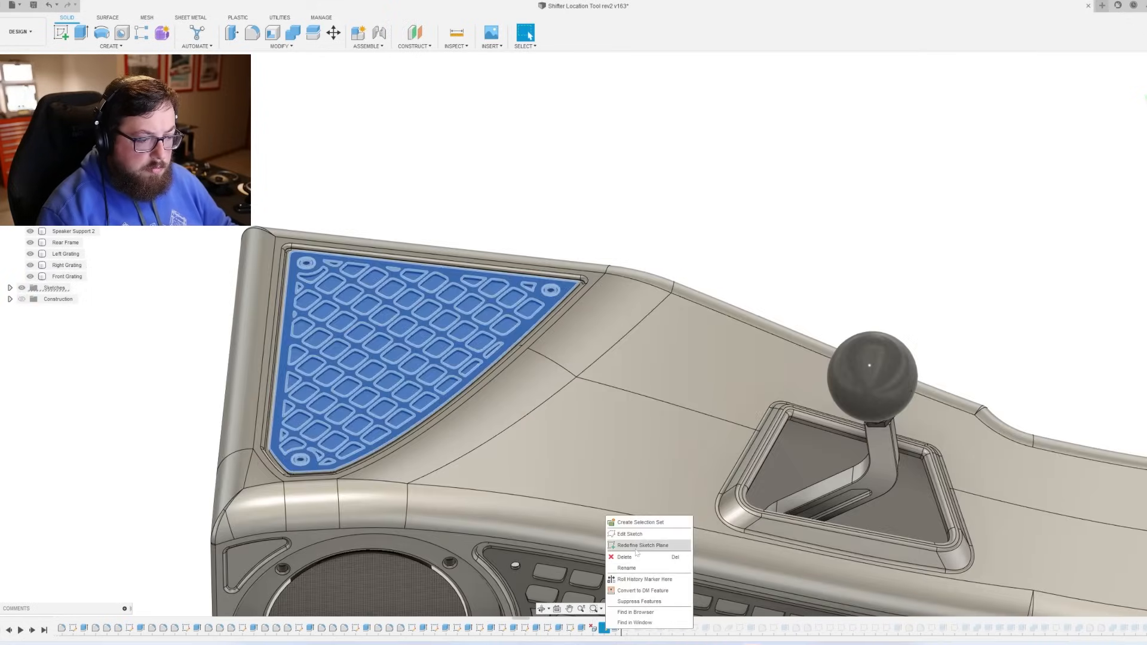
click(629, 534)
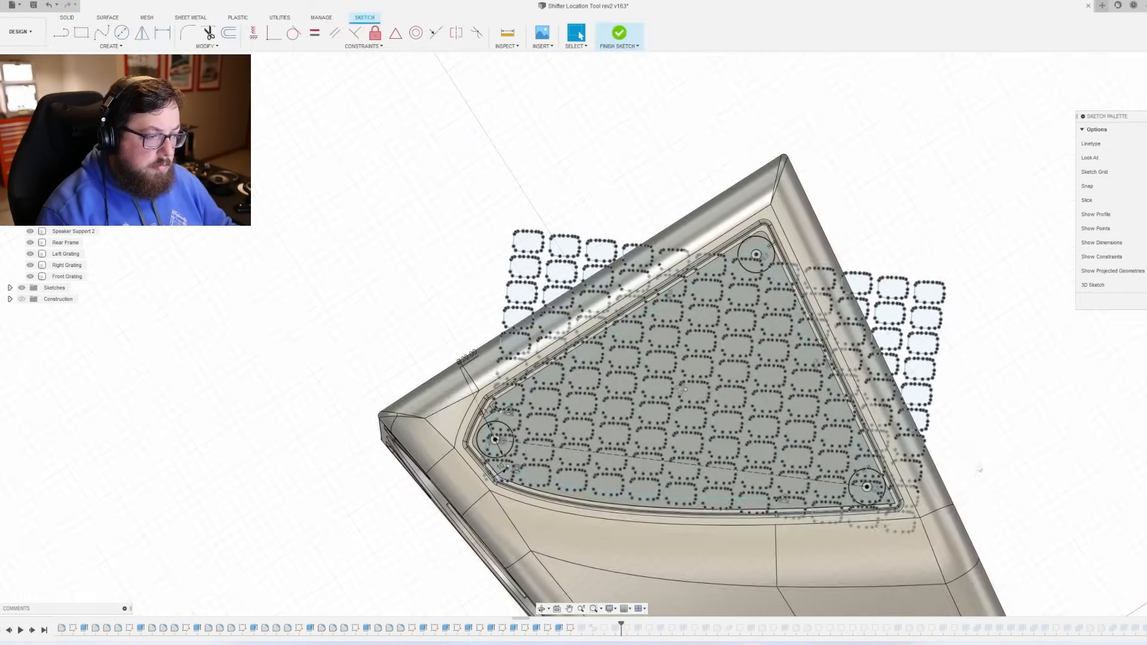
click(619, 33)
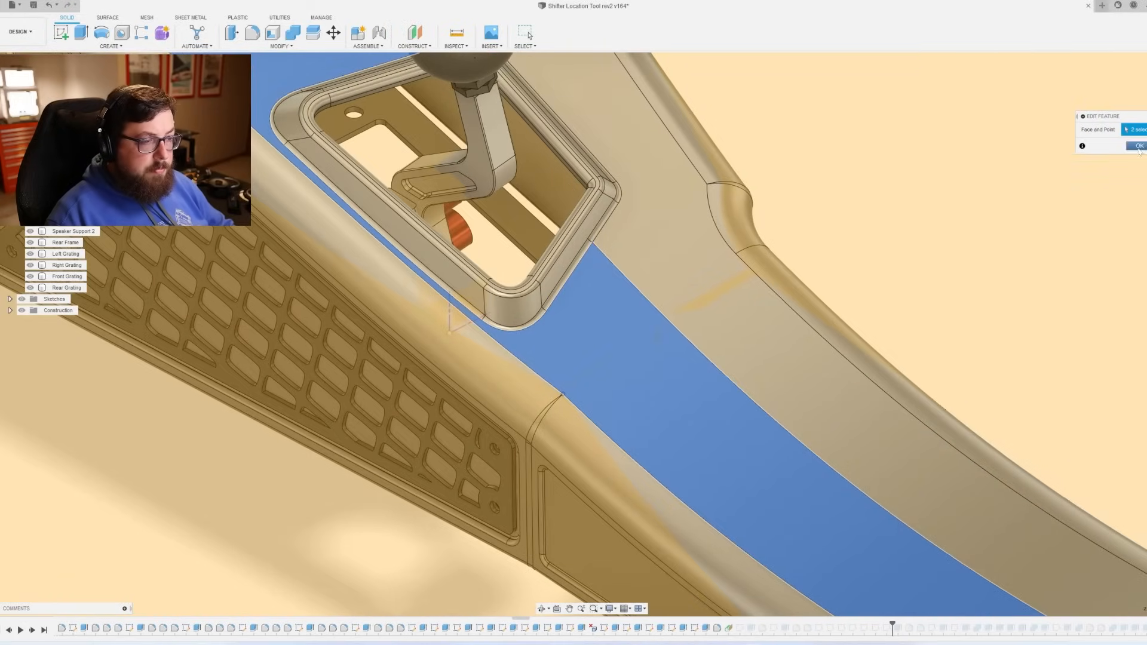
Confirm the Face and Point edit, then finish the head unit pocket and plate sketches
click(1138, 145)
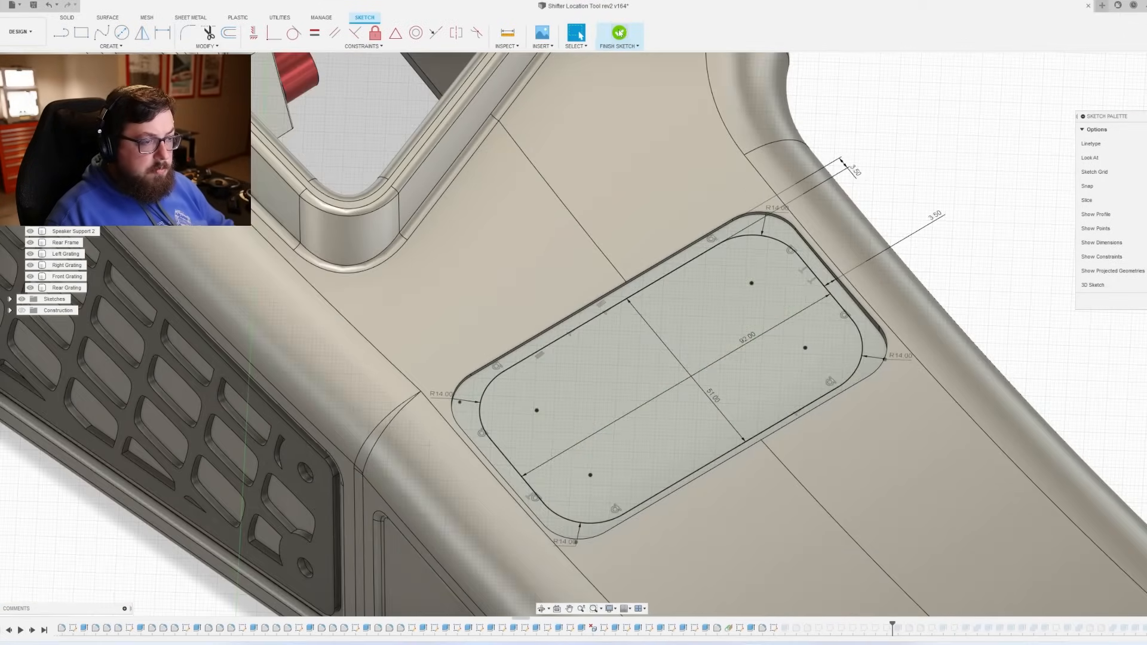
click(618, 34)
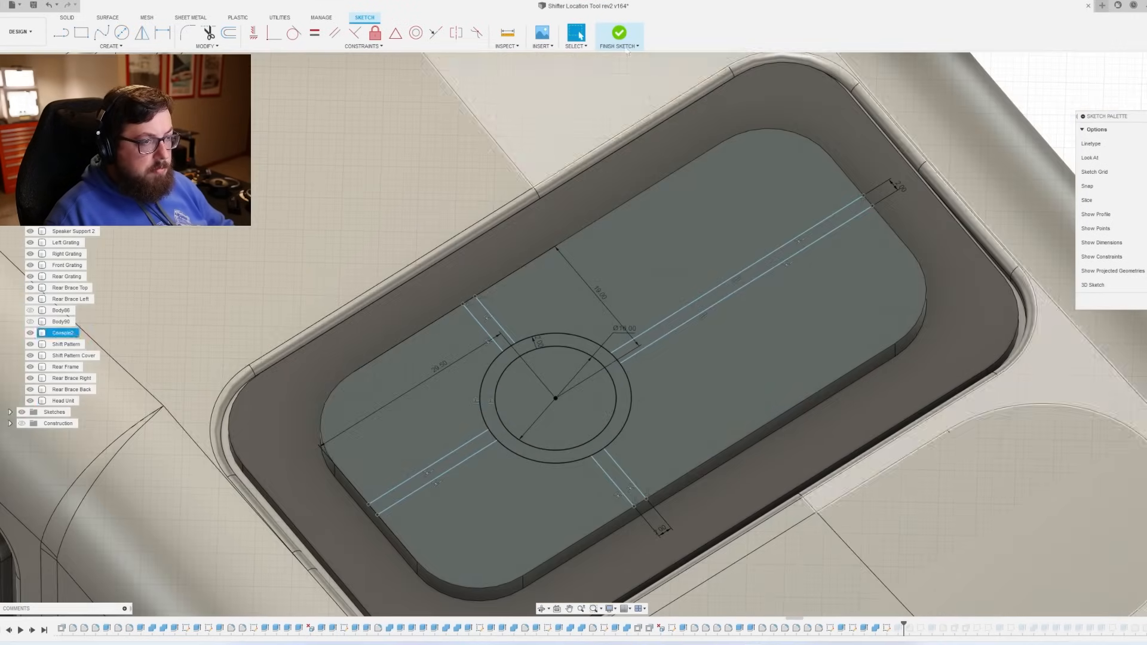
click(618, 33)
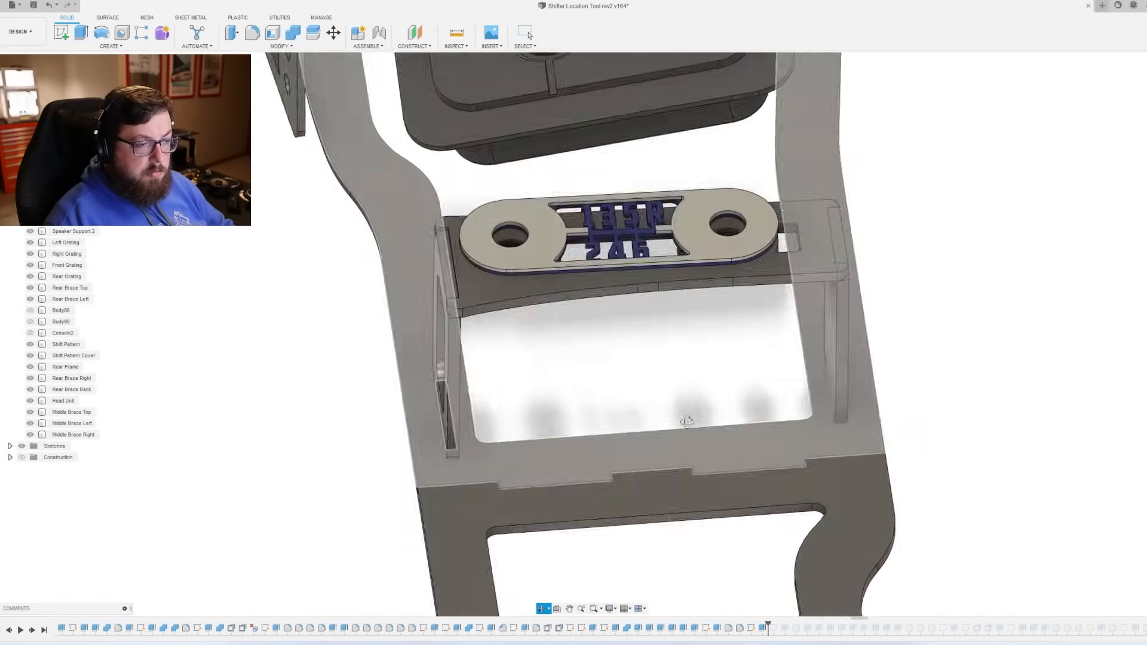
Advance the timeline to the Middle Brace bodies and the 135R 246 Shift Pattern plate
click(66, 276)
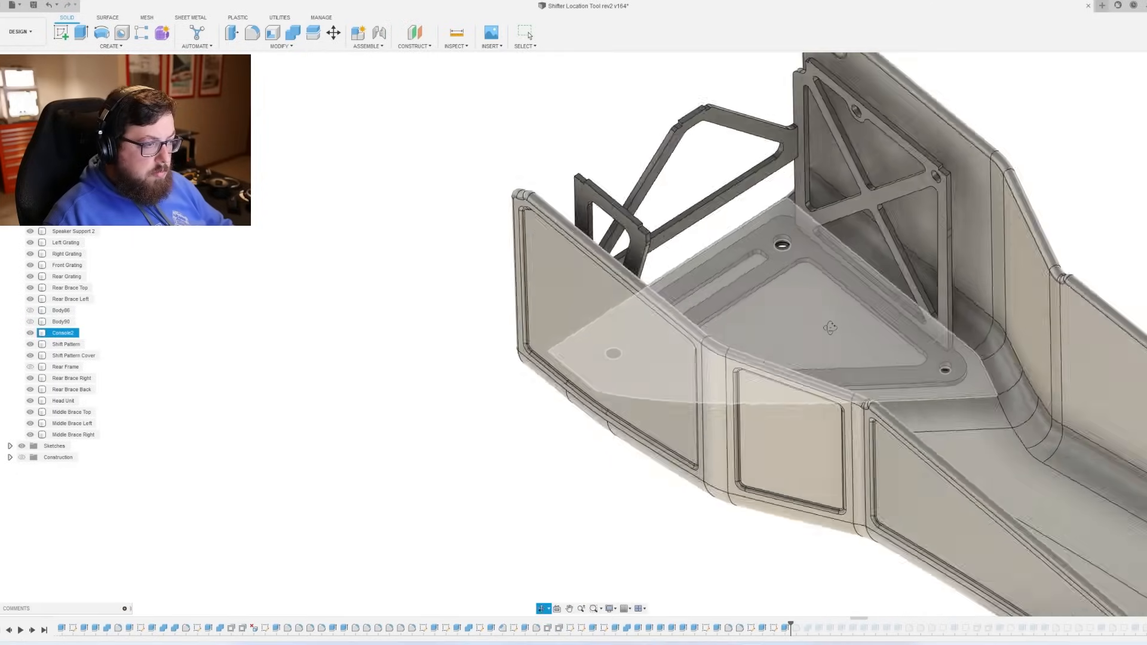
click(69, 288)
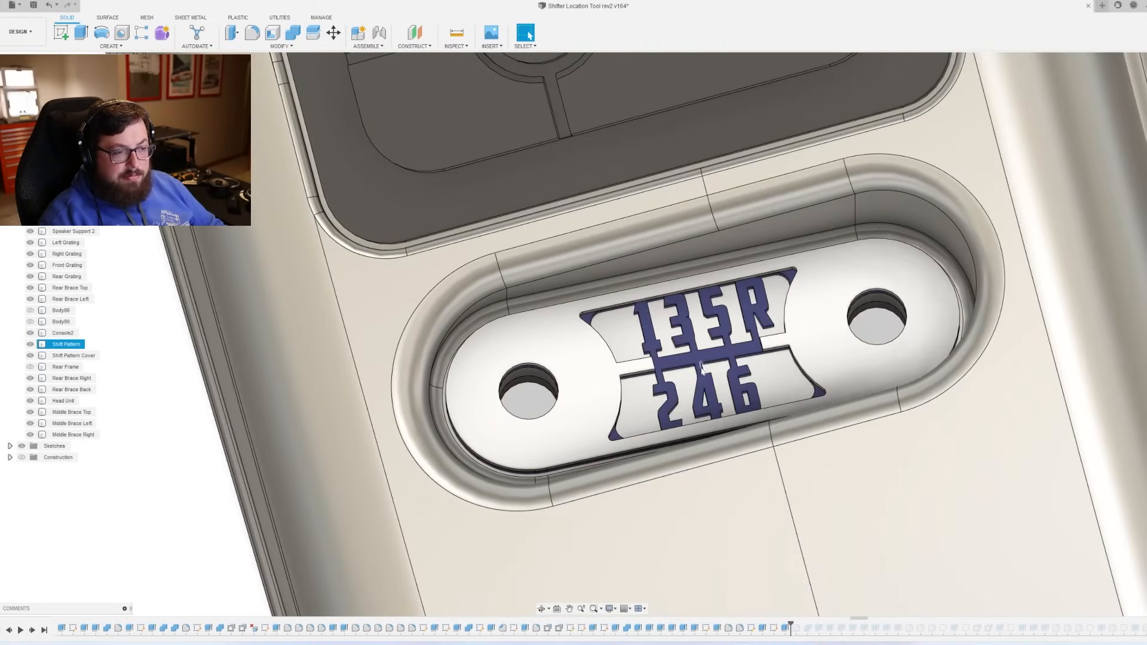
click(66, 344)
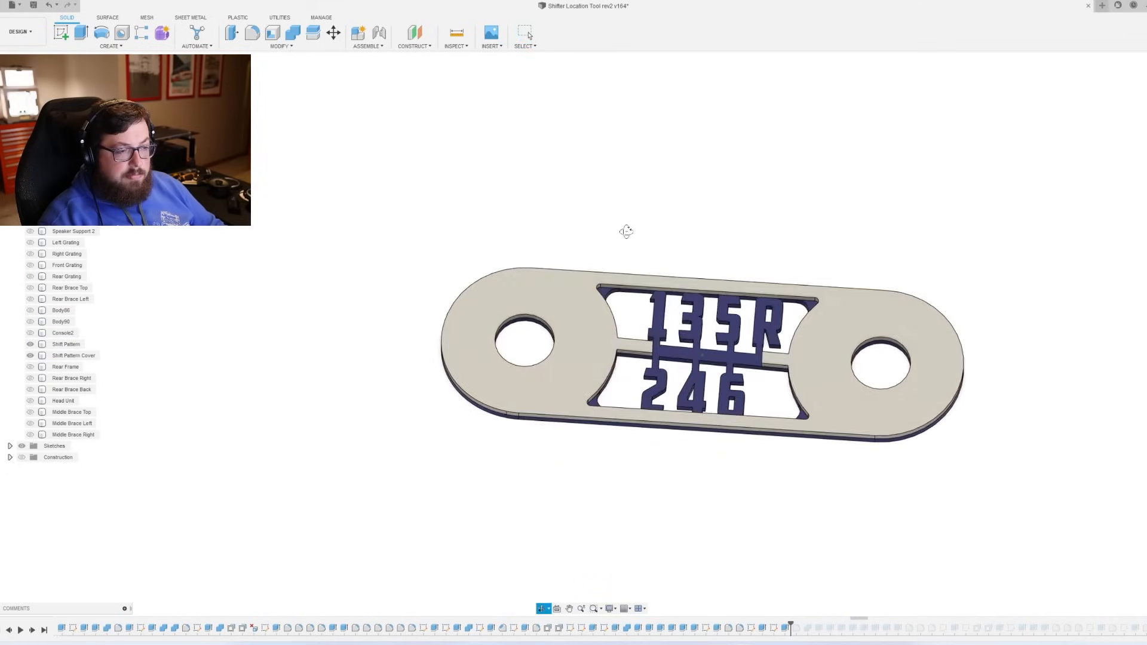
right_click(66, 344)
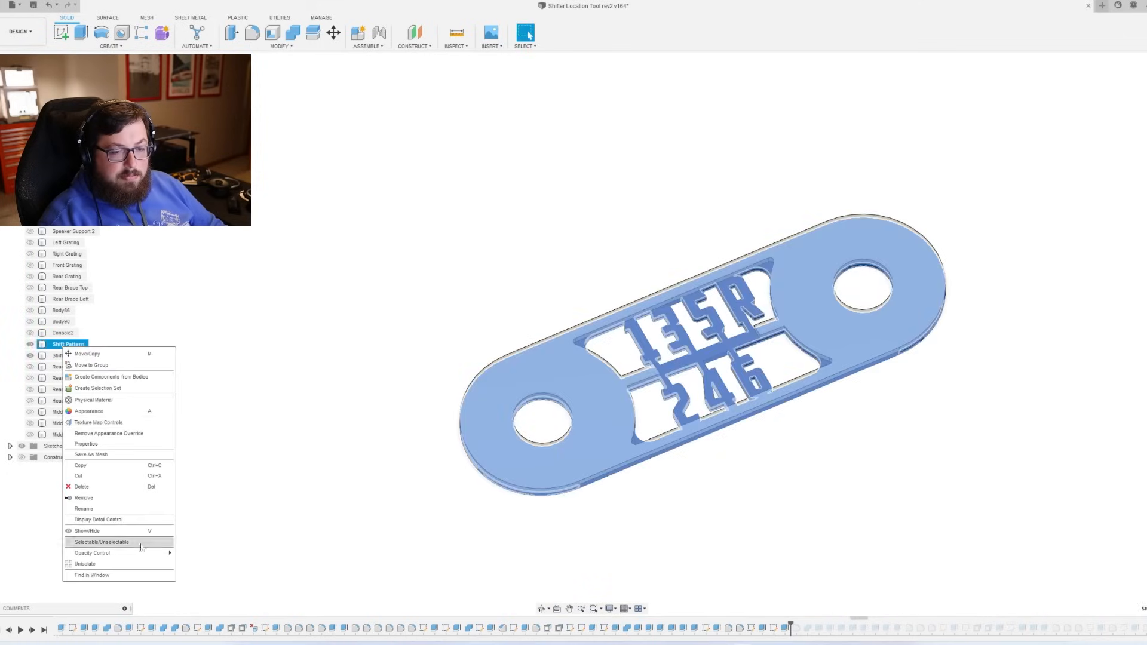
click(85, 564)
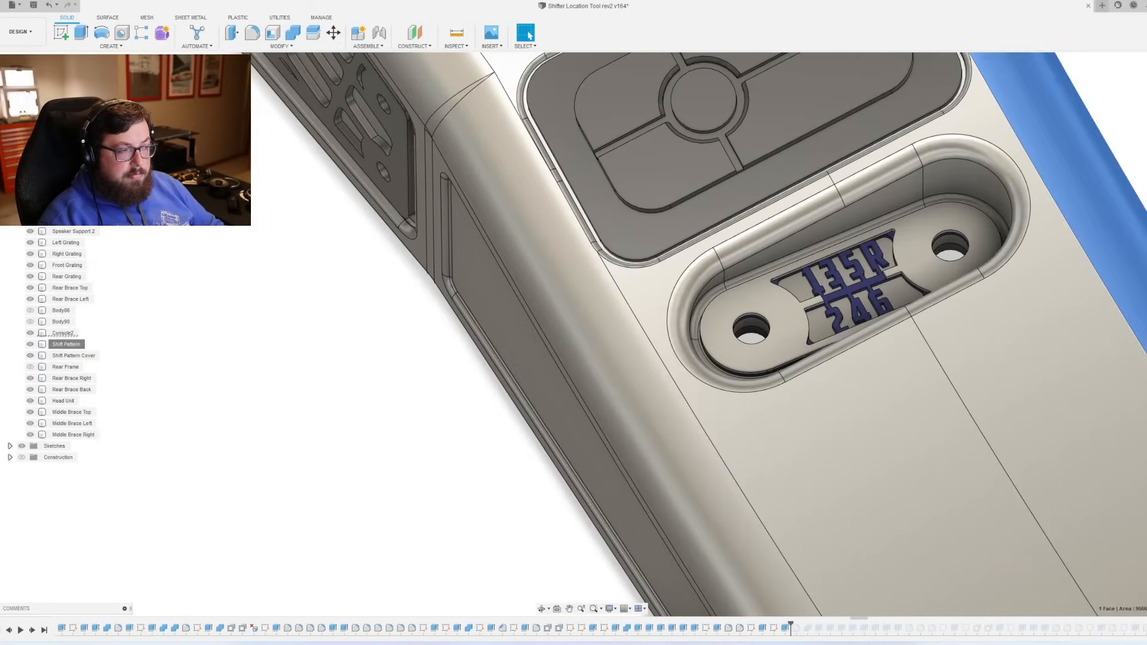